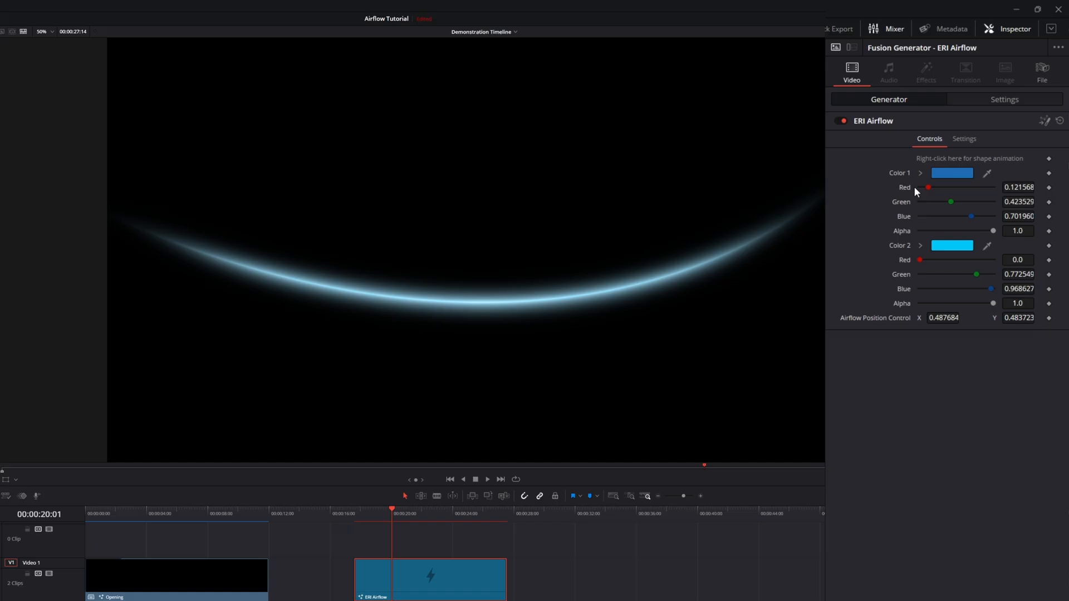
pyautogui.moveTo(858, 216)
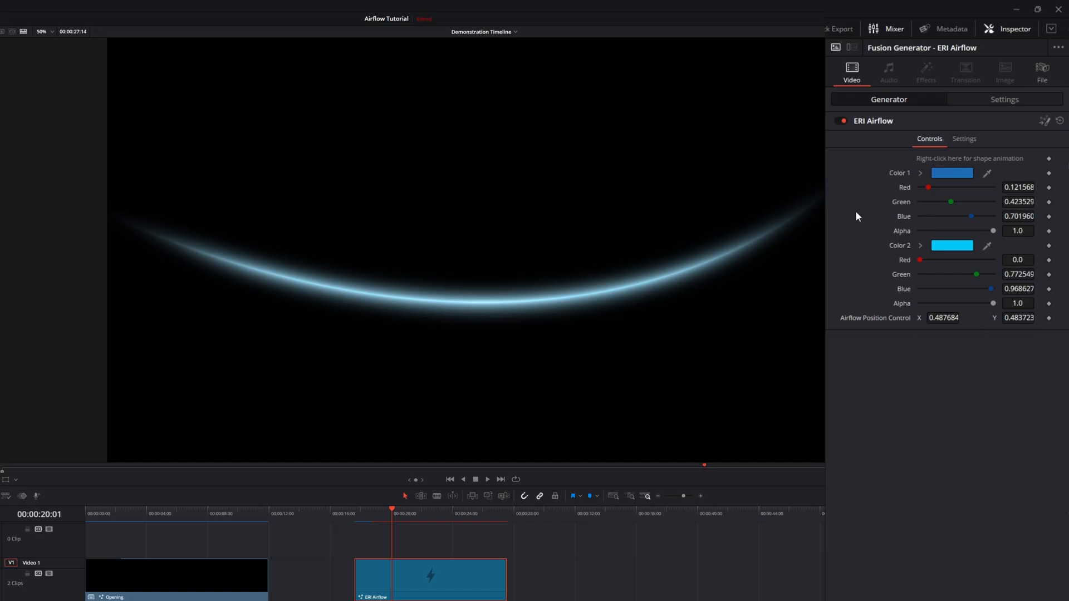
# Set the Airflow Position Control X value to 0.335685 in the Inspector.
pyautogui.click(944, 319)
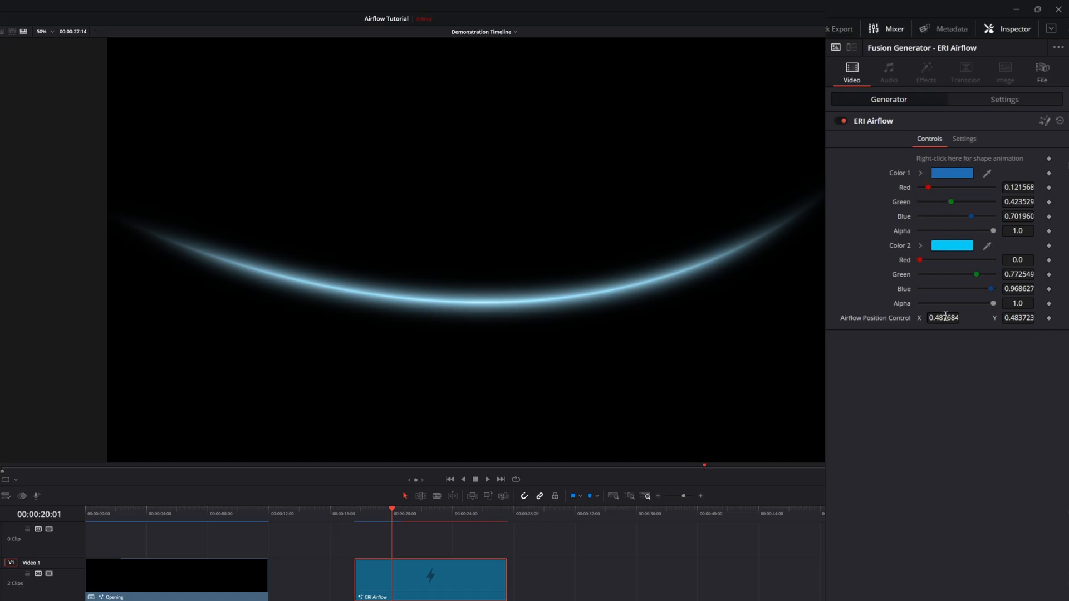
pyautogui.write('0.335685')
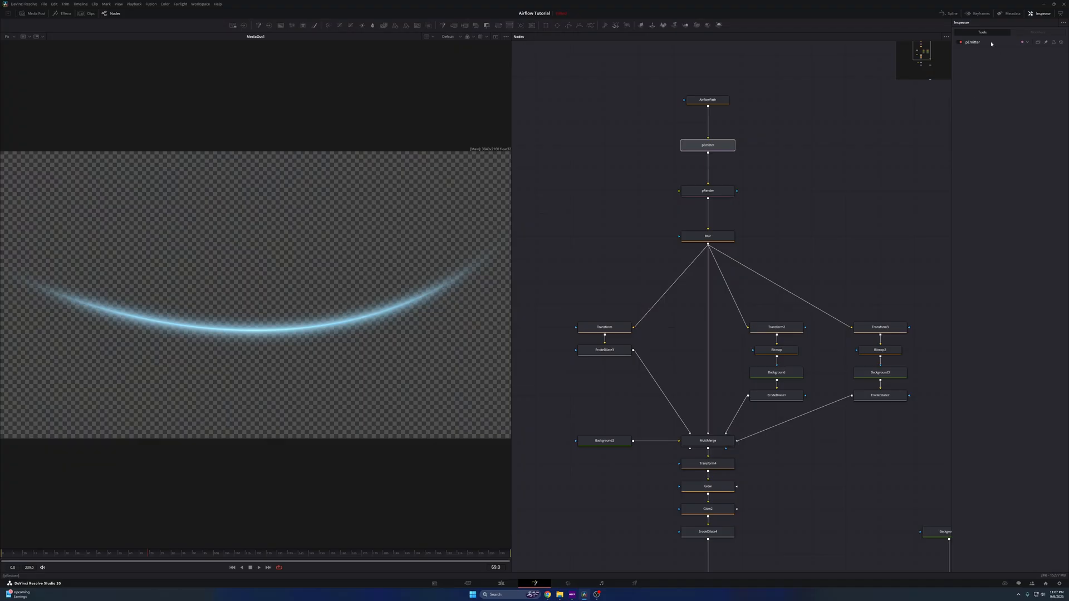
# Inspect pEmitter's Region, then its Controls showing 4000 particles and 150-frame lifespan.
pyautogui.click(706, 144)
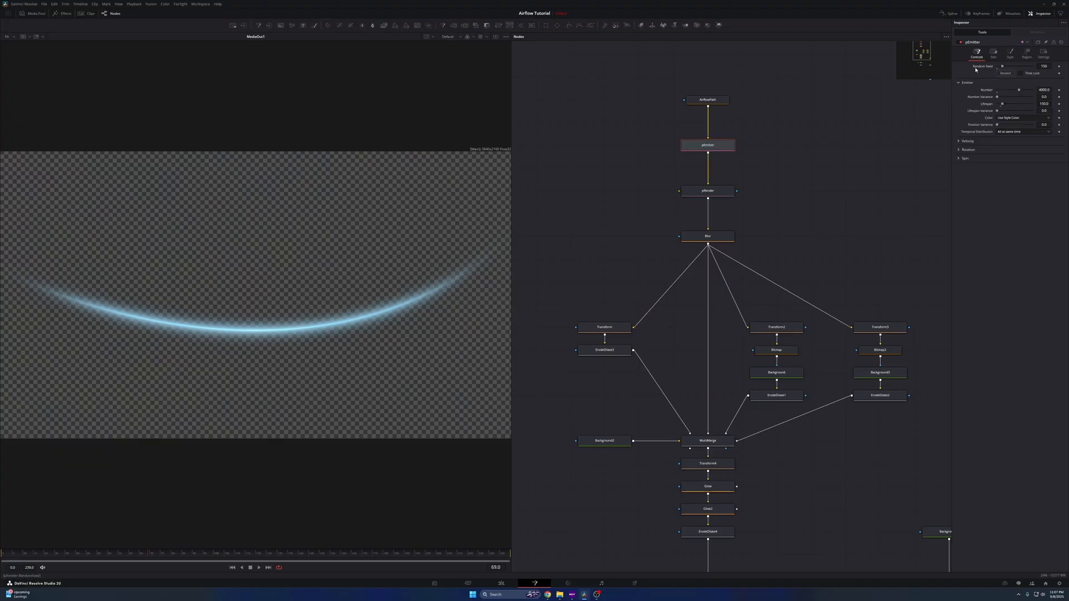
pyautogui.moveTo(706, 100)
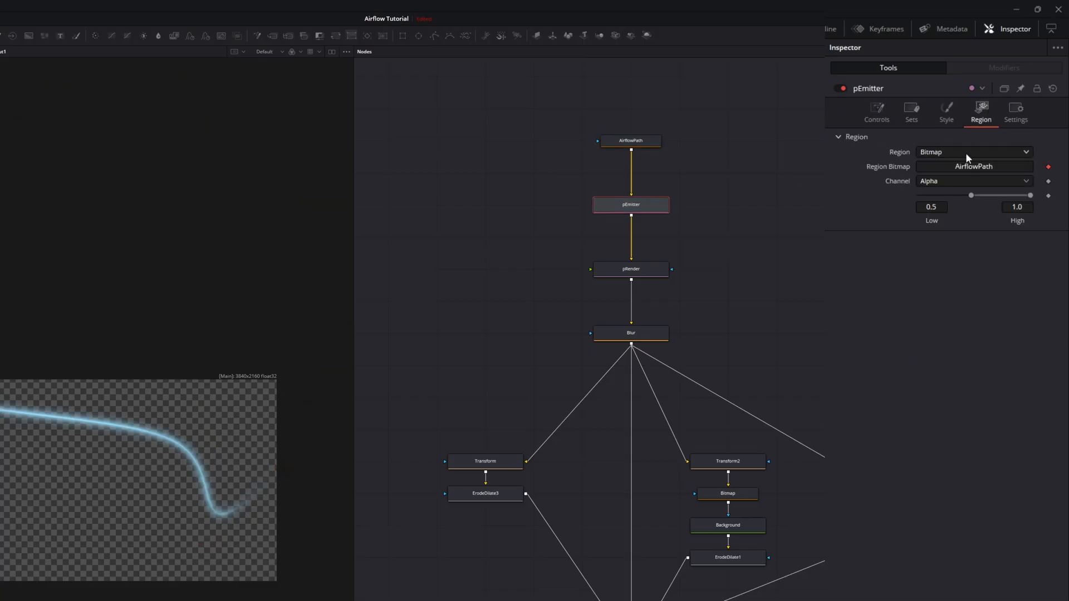
pyautogui.moveTo(624, 195)
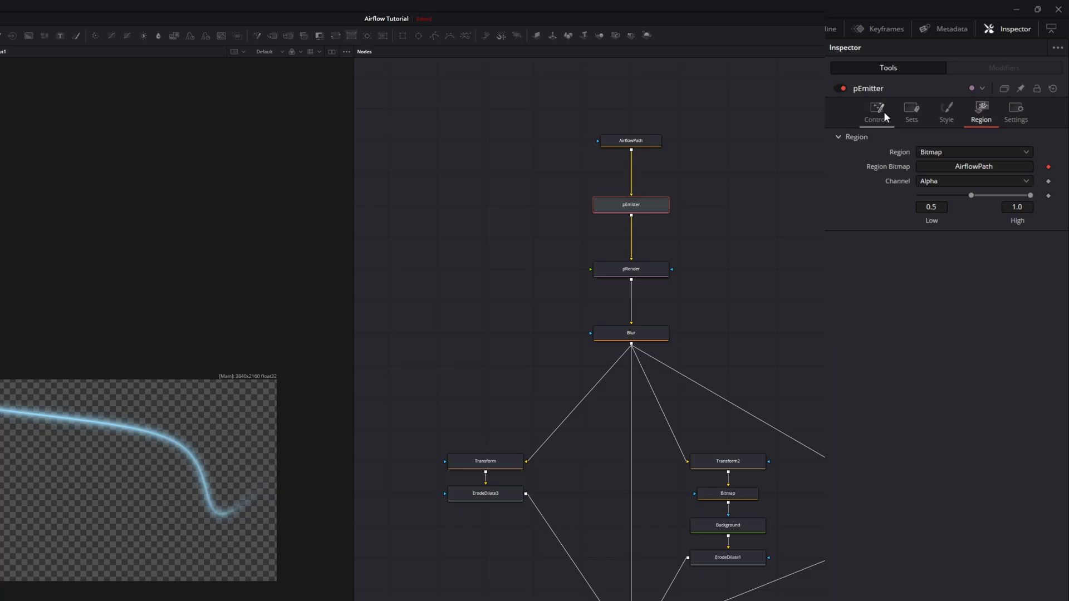
pyautogui.click(876, 109)
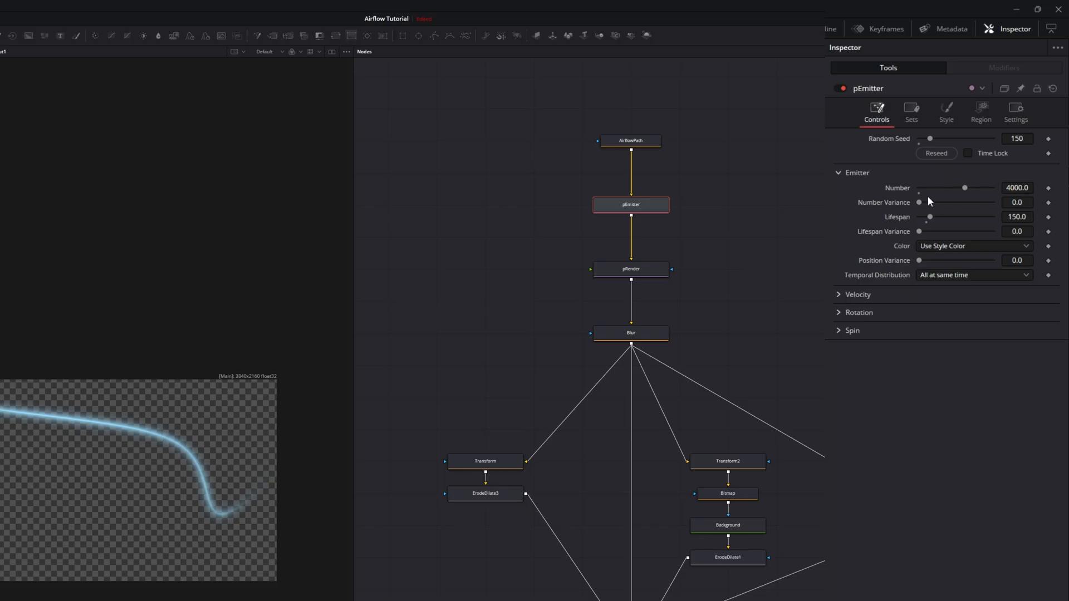
pyautogui.moveTo(1017, 231)
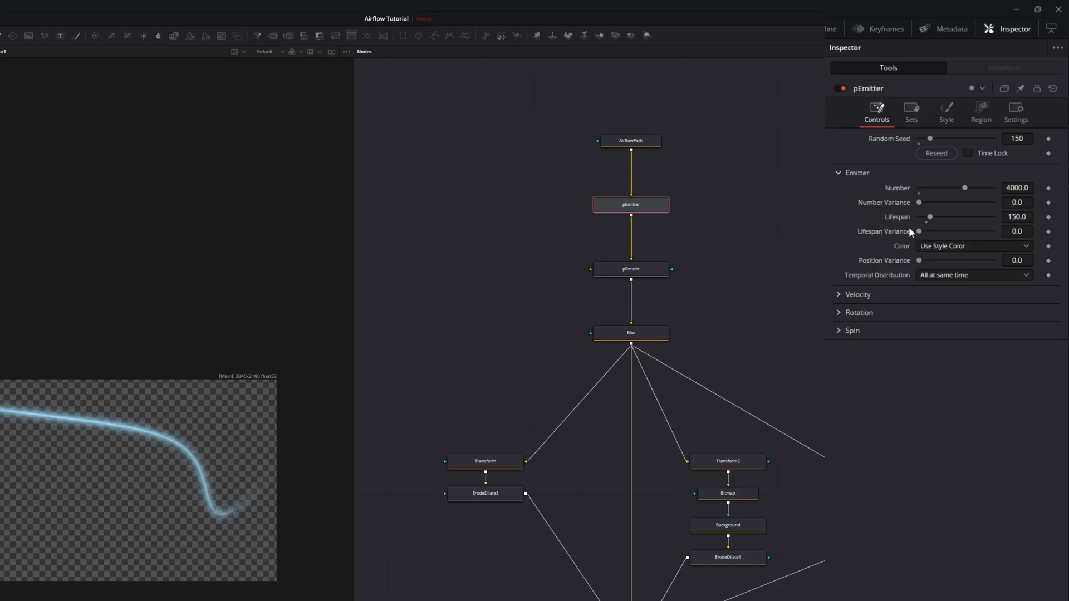
pyautogui.click(947, 111)
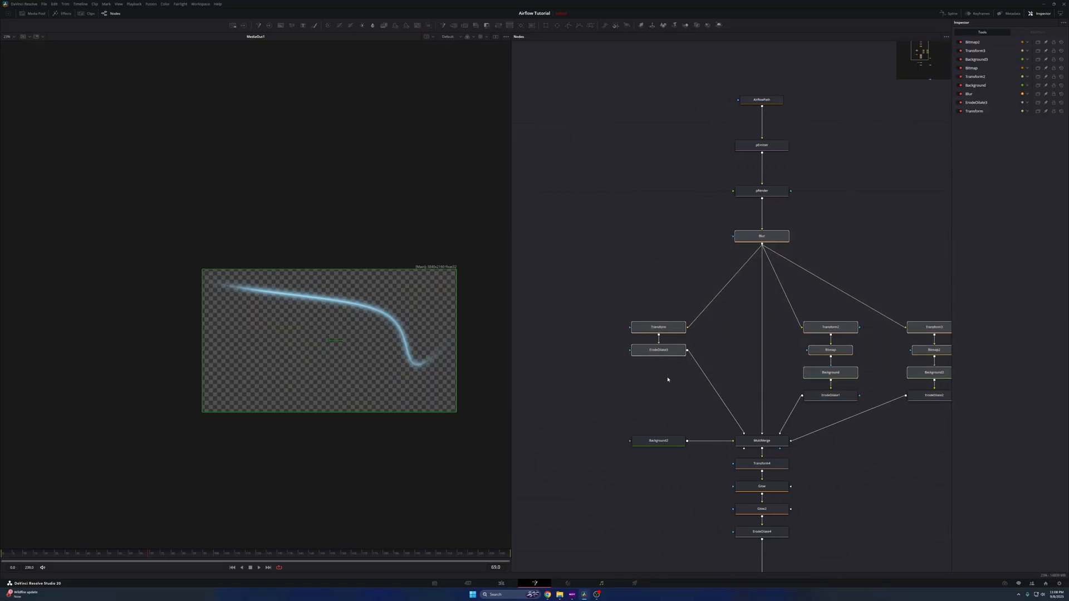
# View pEmitter's Style settings: white Blob particles sized 0.1, no noise or variance.
pyautogui.click(761, 145)
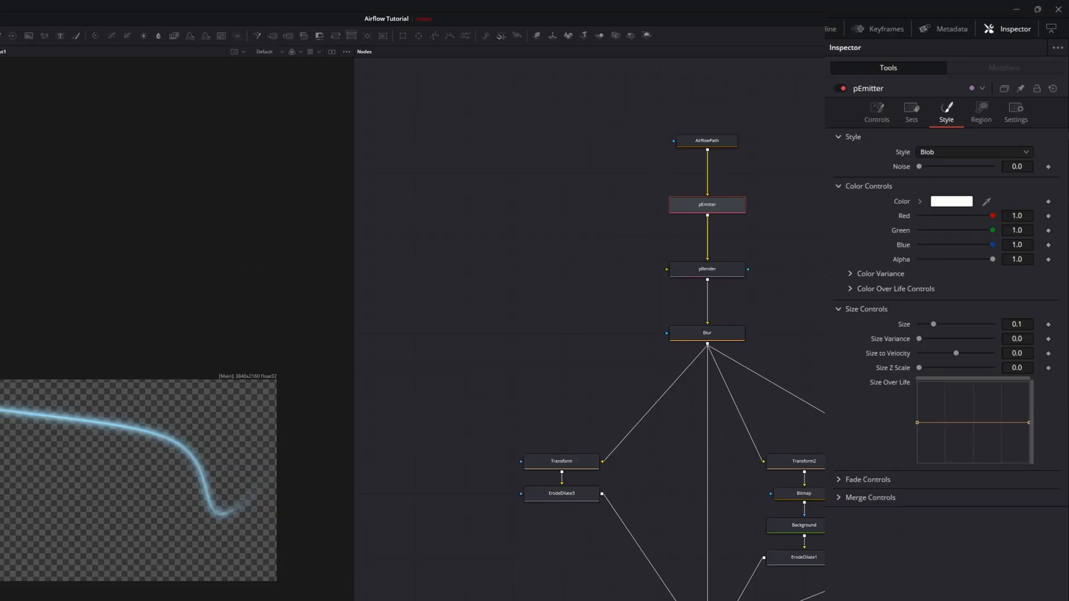
pyautogui.moveTo(947, 236)
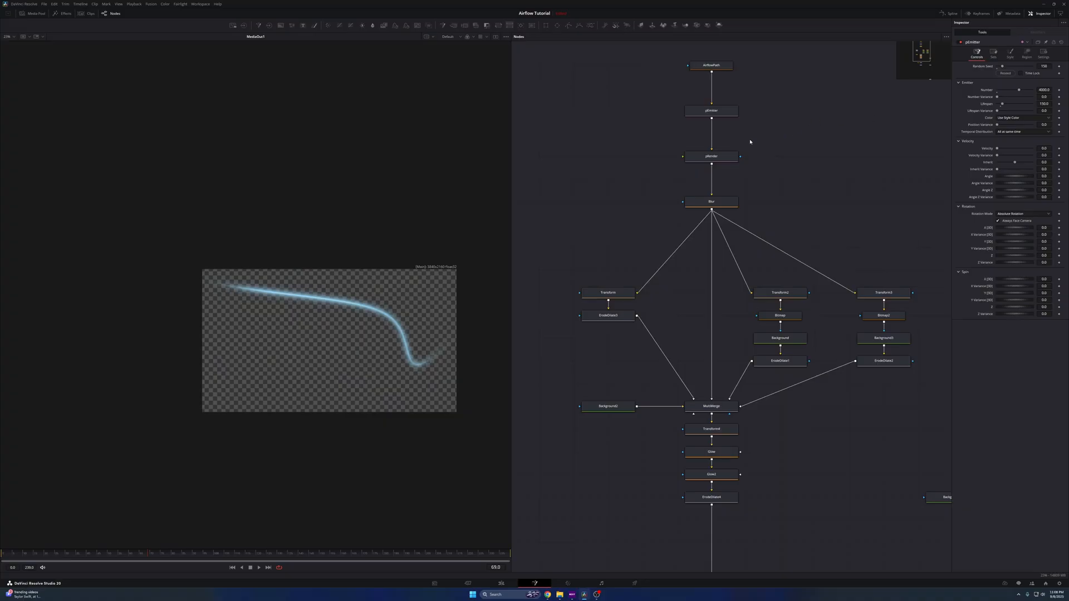
# Inspect the pRender and Blur nodes, then the MultiMerge node's Layer List.
pyautogui.click(710, 156)
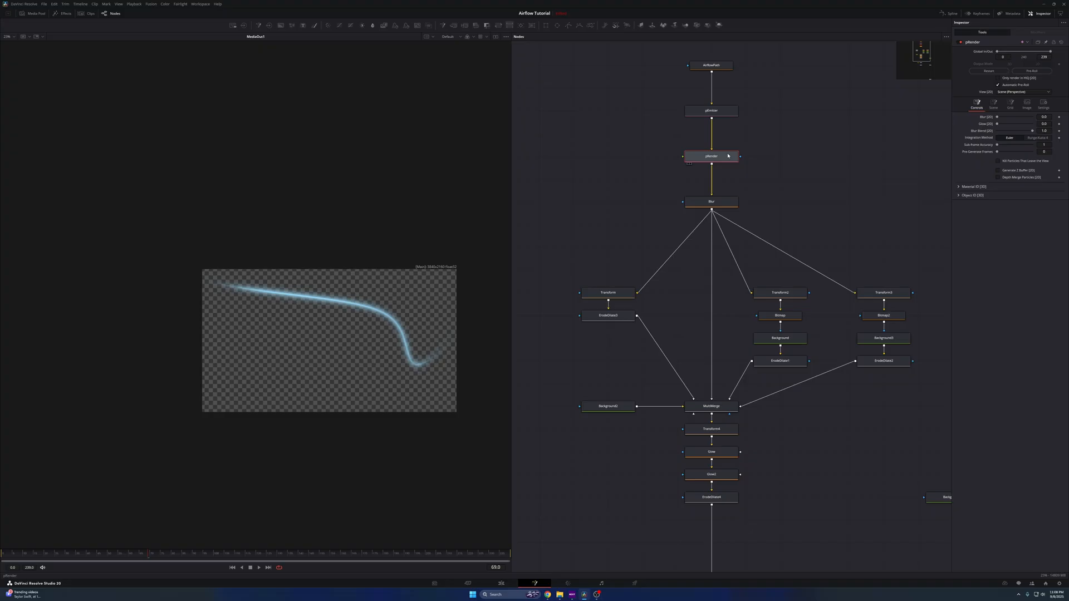
pyautogui.click(711, 202)
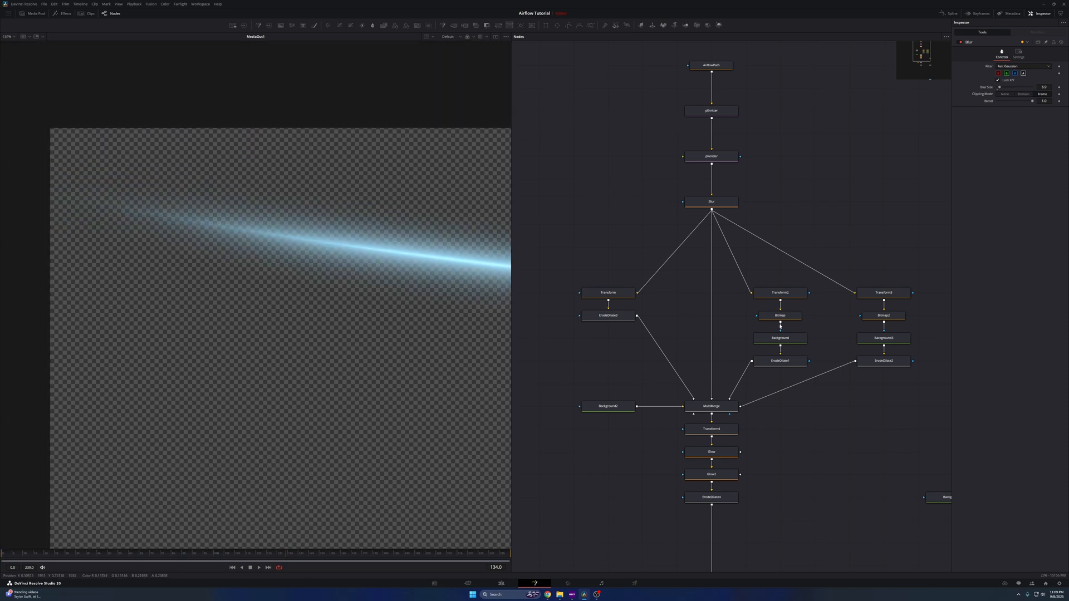
pyautogui.click(710, 407)
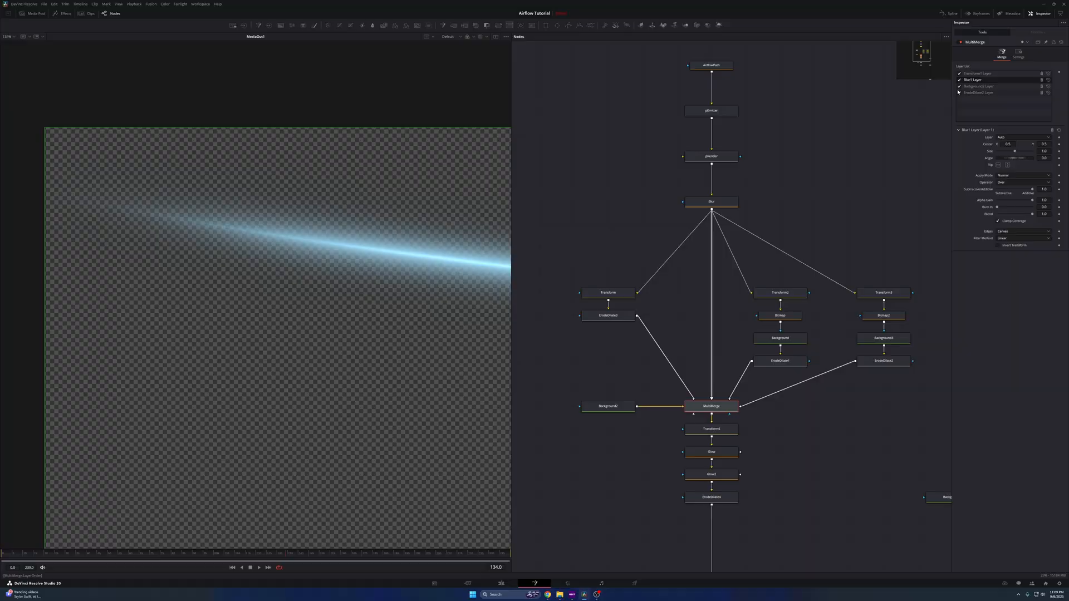
# Re-enable the Transform1, Background2 and ErodeDilate2 MultiMerge layers, restoring the blue glow.
pyautogui.click(958, 73)
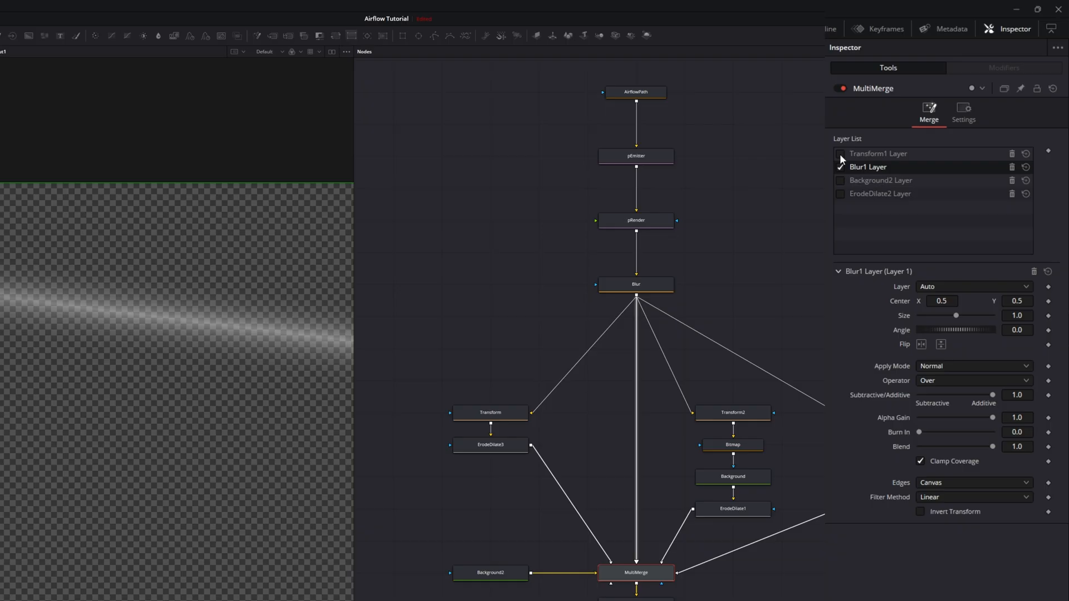
pyautogui.click(840, 154)
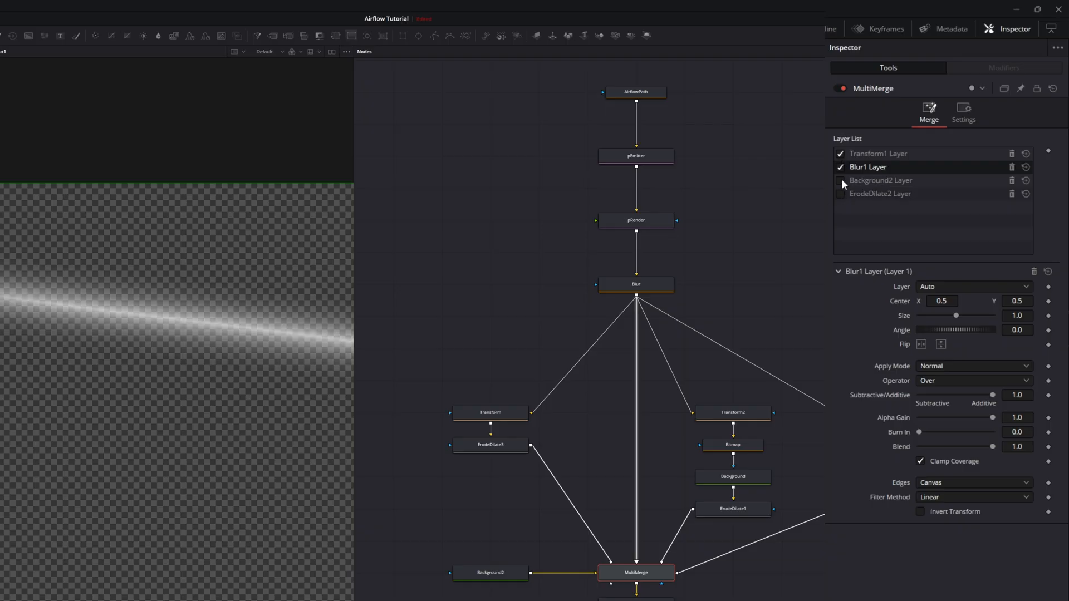
pyautogui.click(840, 180)
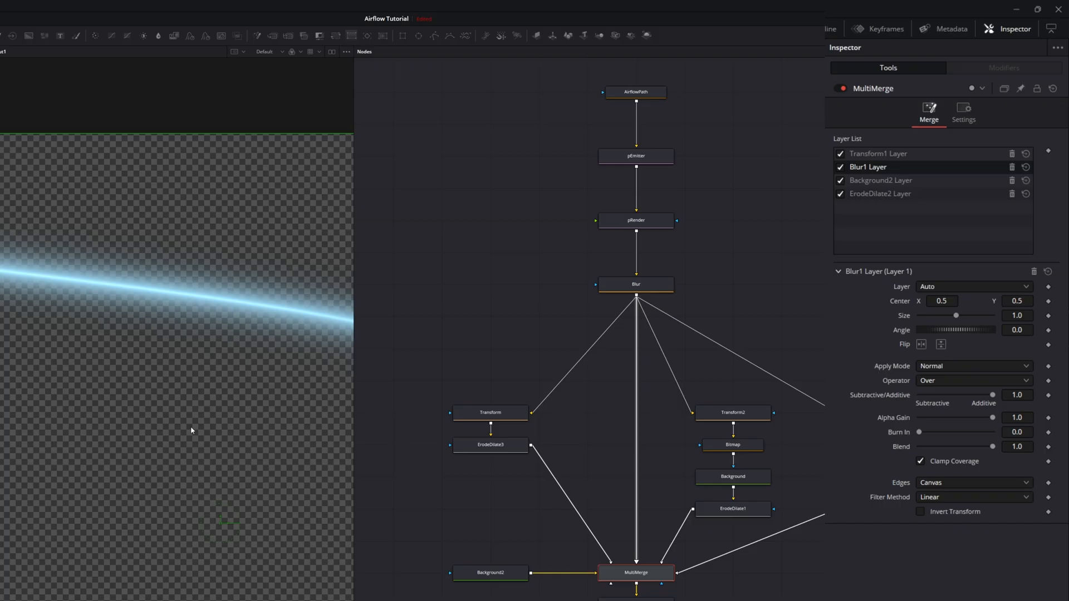
pyautogui.moveTo(564, 285)
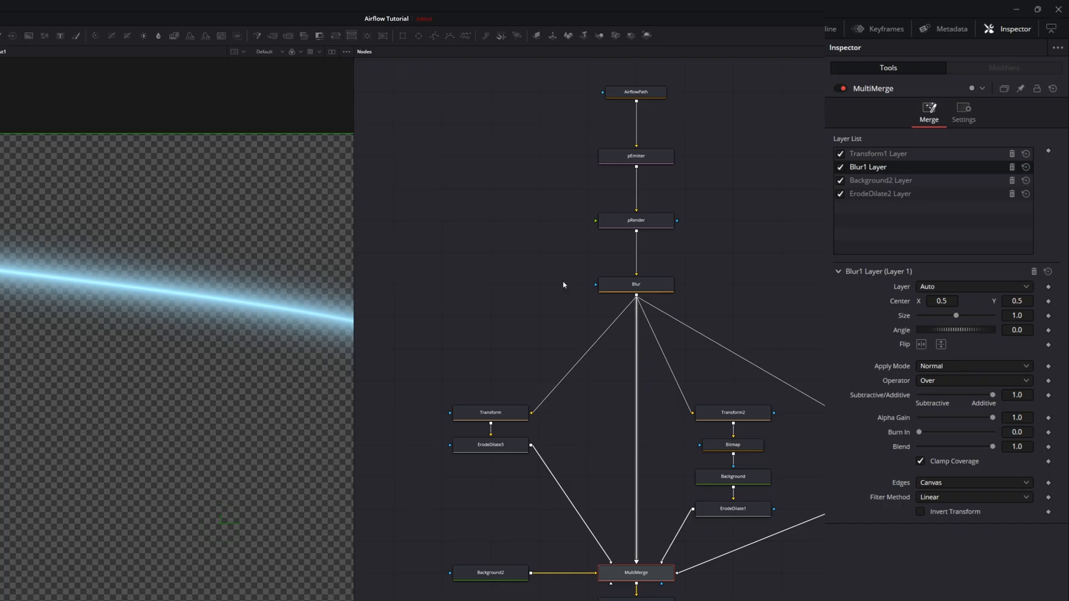
pyautogui.click(636, 92)
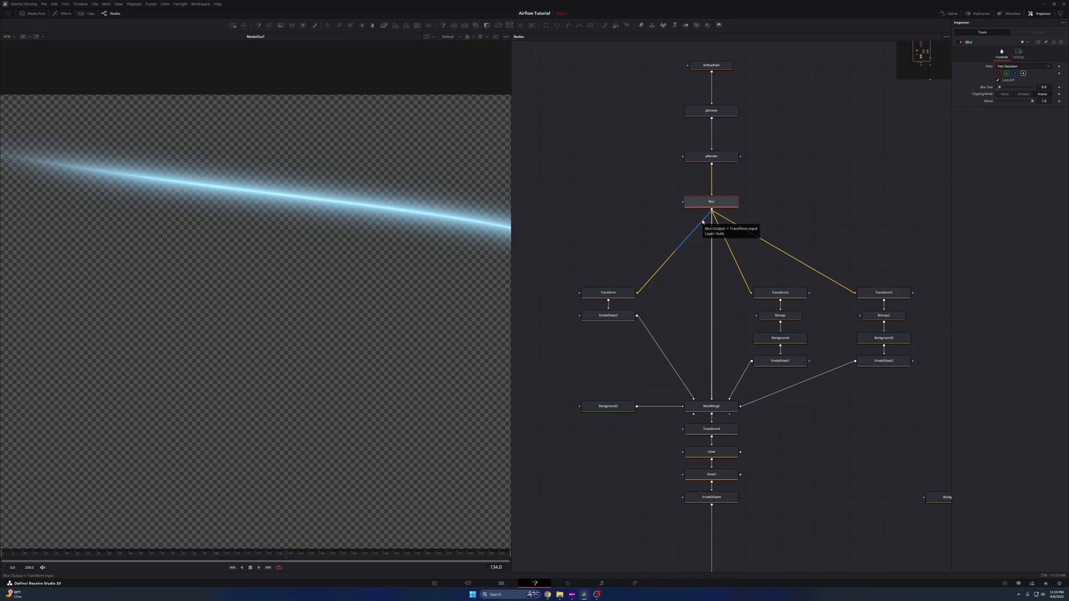
# Select the left-branch Transform node below Blur to show its default settings.
pyautogui.click(710, 406)
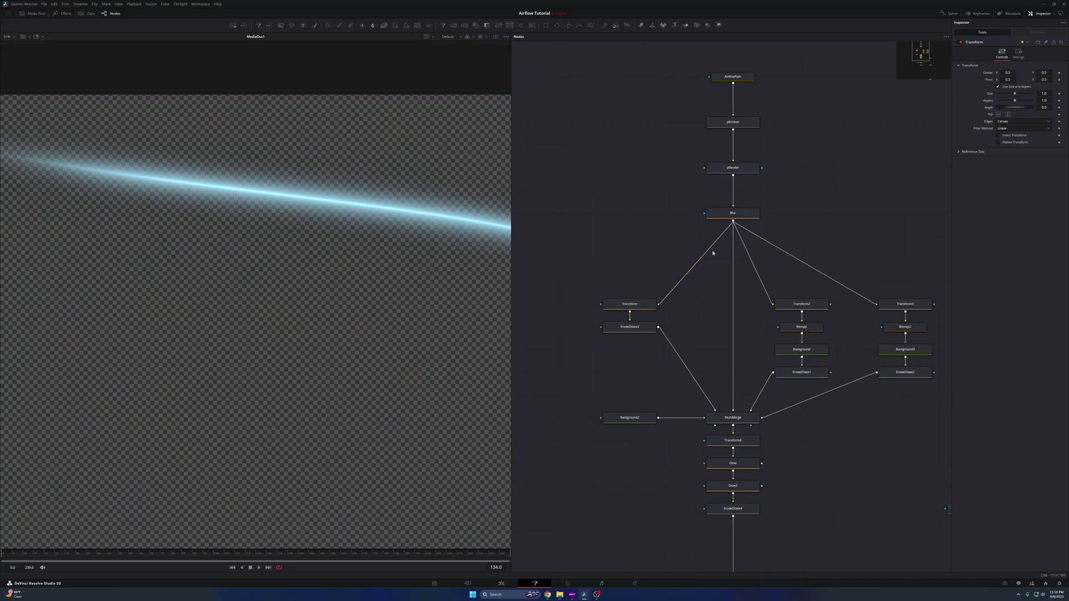
pyautogui.moveTo(629, 304)
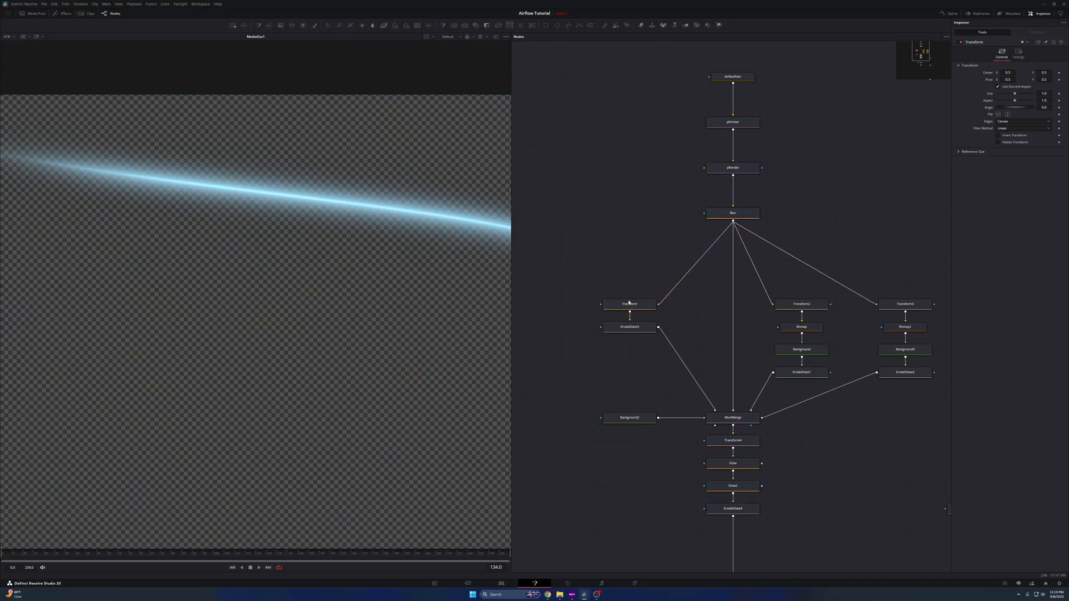
# Try ErodeDilate3's Amount at dilate and erode values, then return it near its original.
pyautogui.click(629, 328)
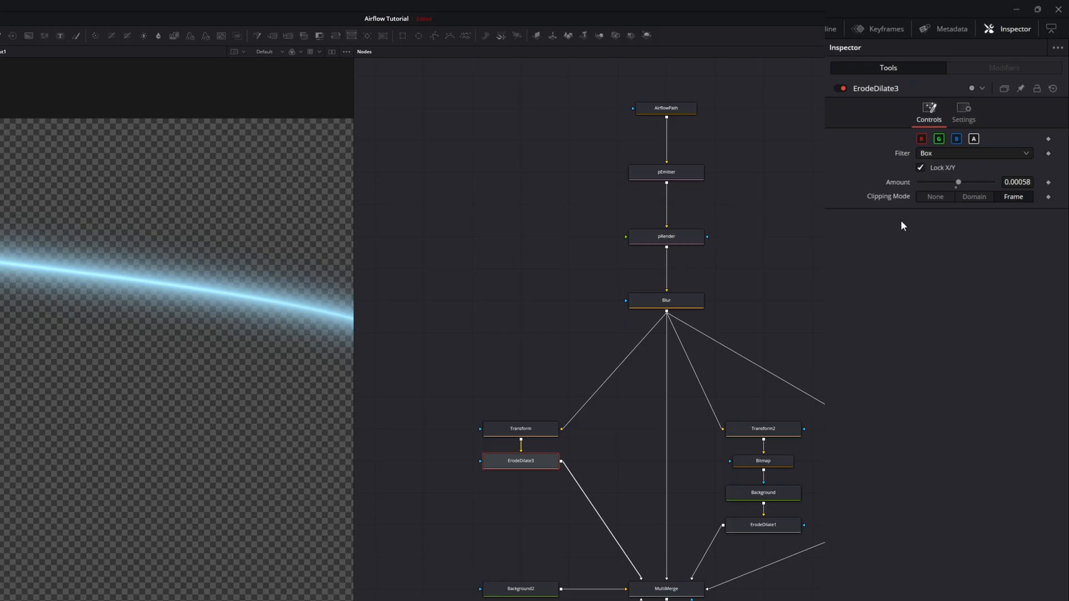
pyautogui.moveTo(957, 181); pyautogui.dragTo(969, 181)
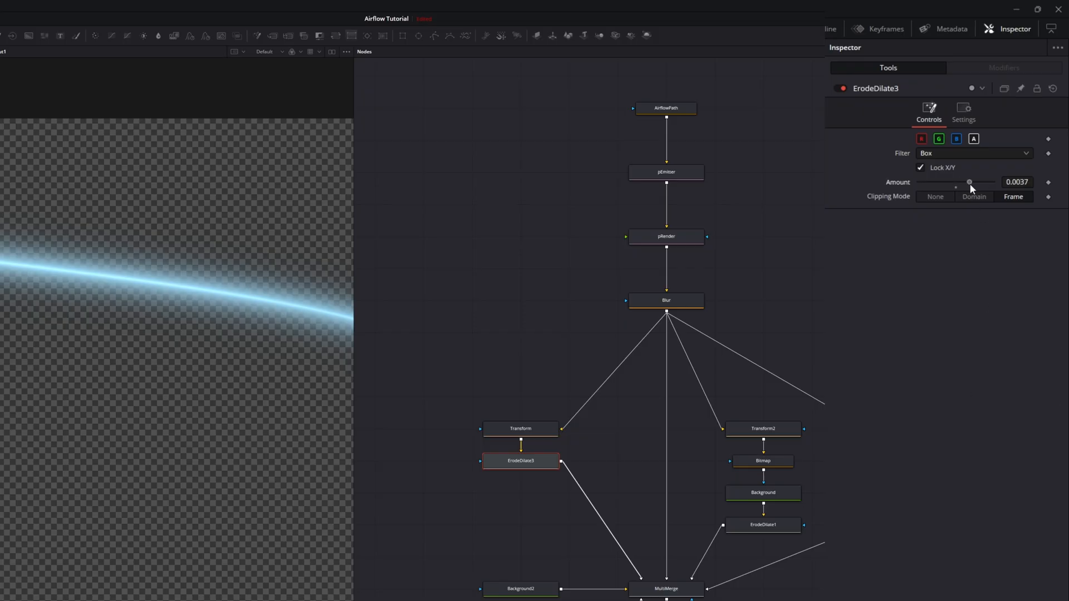
pyautogui.moveTo(970, 181); pyautogui.dragTo(945, 181)
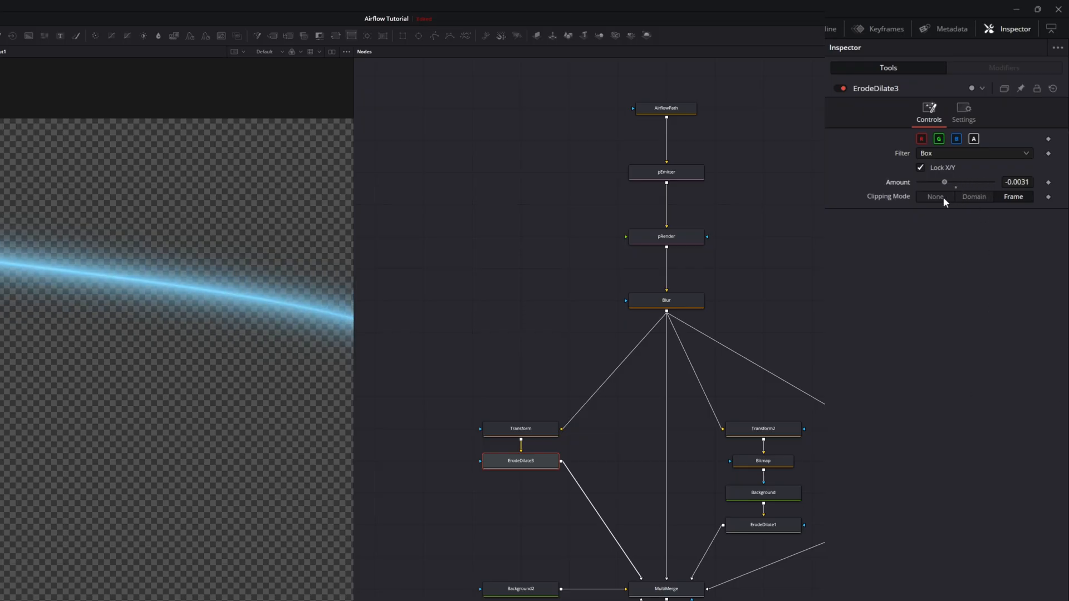
pyautogui.moveTo(943, 182); pyautogui.dragTo(970, 181)
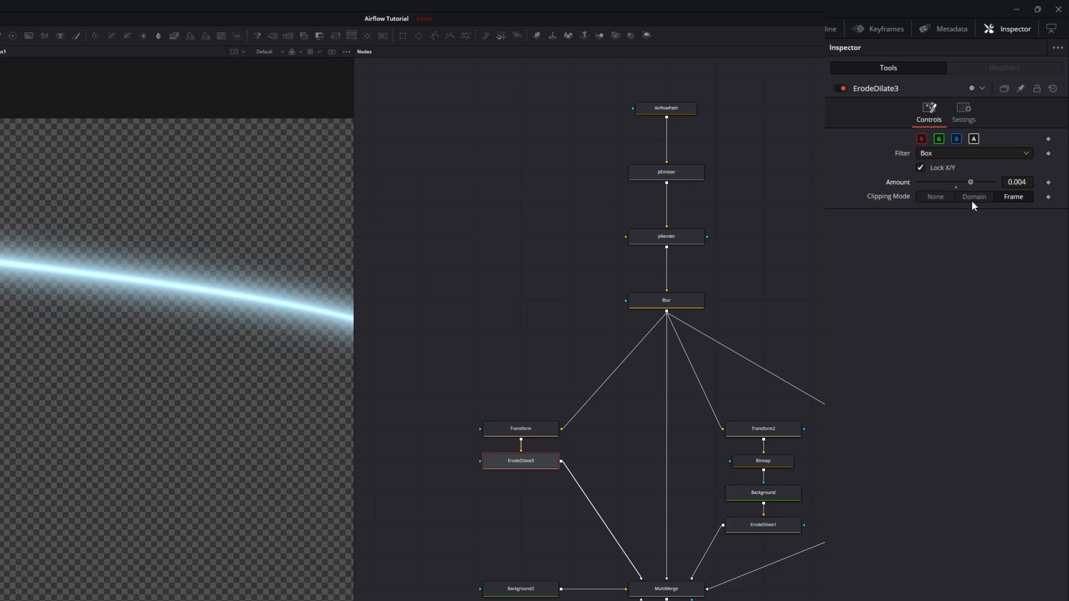
pyautogui.moveTo(954, 182); pyautogui.dragTo(973, 181)
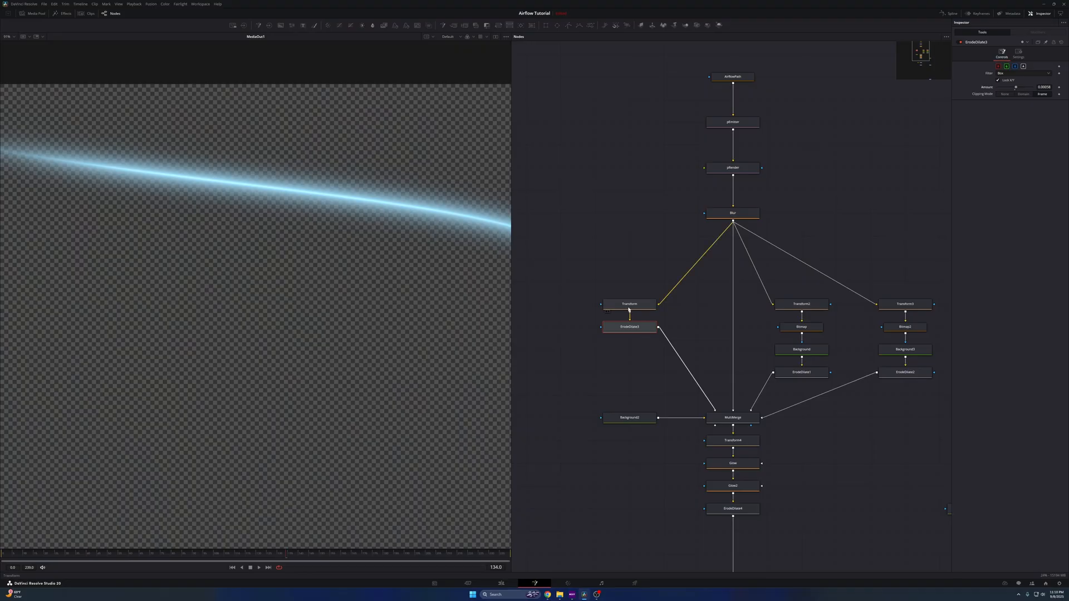
pyautogui.click(629, 304)
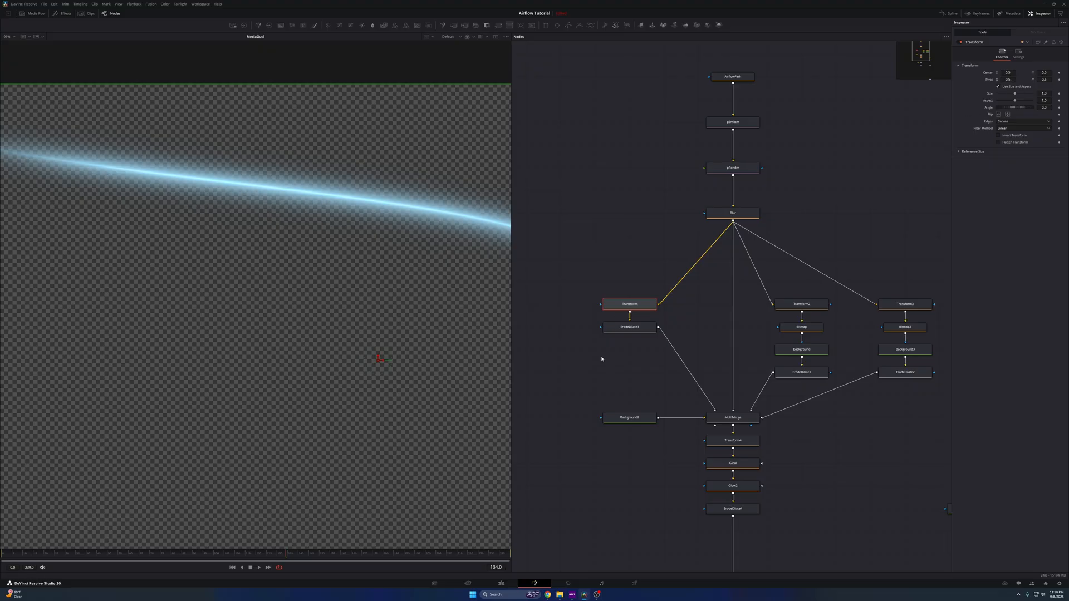
pyautogui.click(629, 328)
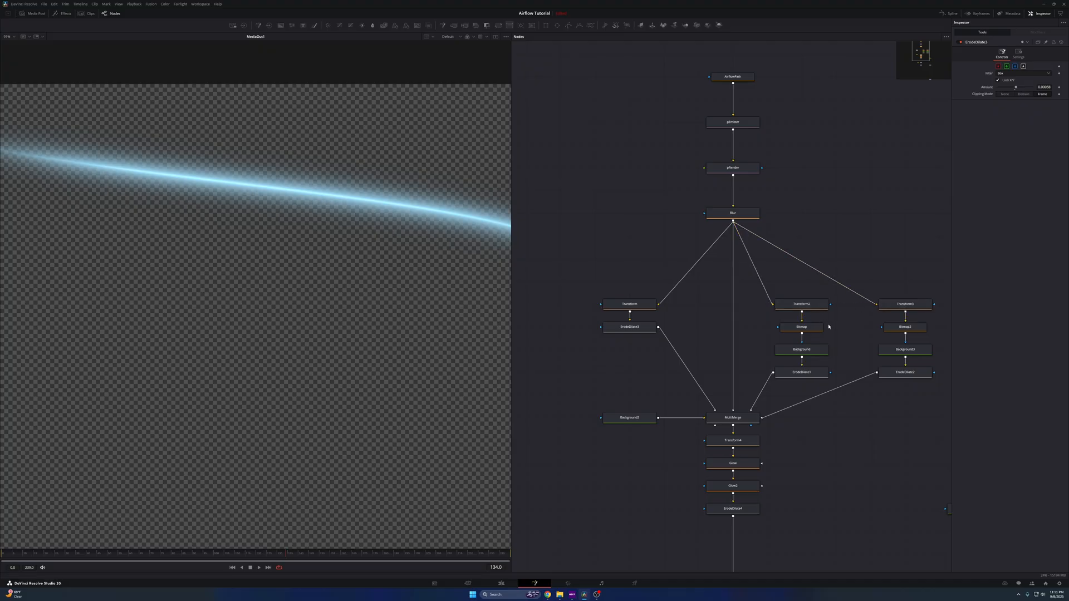
# Take the Background node's Green down to 0 for a deeper blue-violet glow.
pyautogui.click(802, 348)
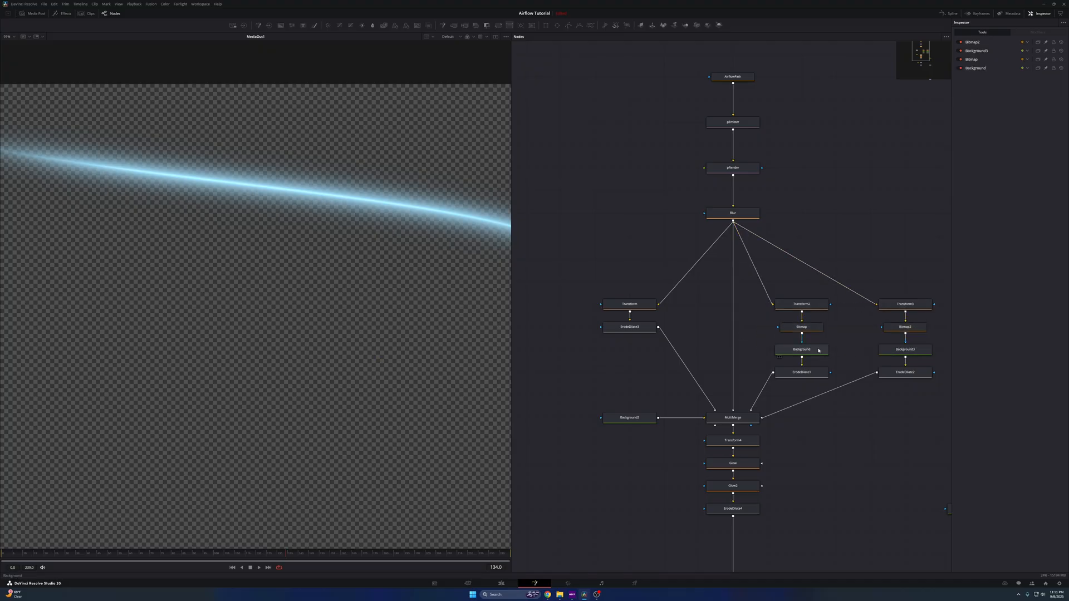
pyautogui.click(801, 348)
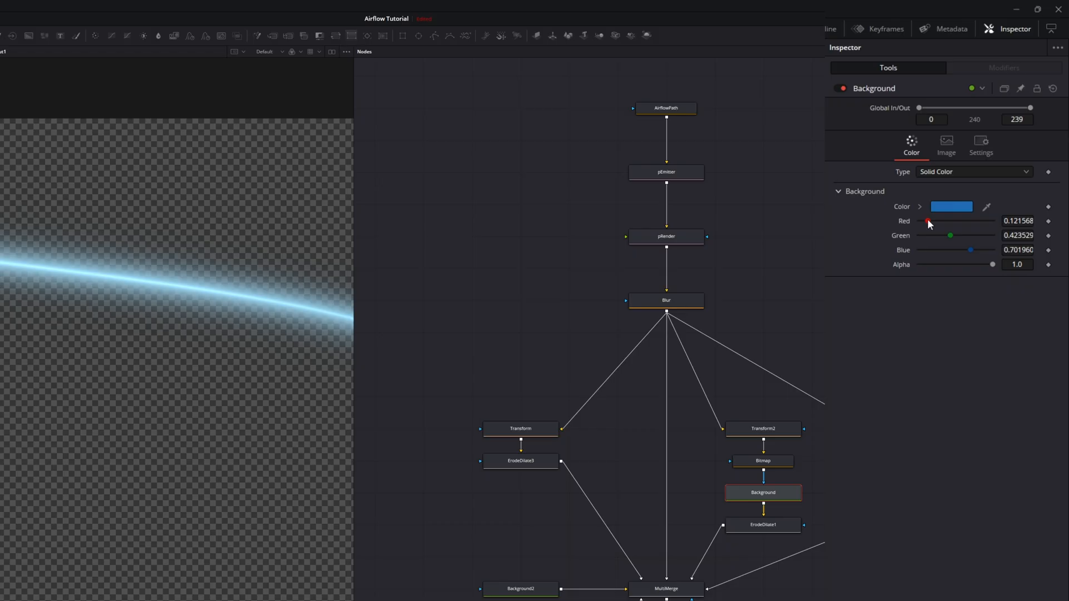
pyautogui.moveTo(950, 234); pyautogui.dragTo(938, 235)
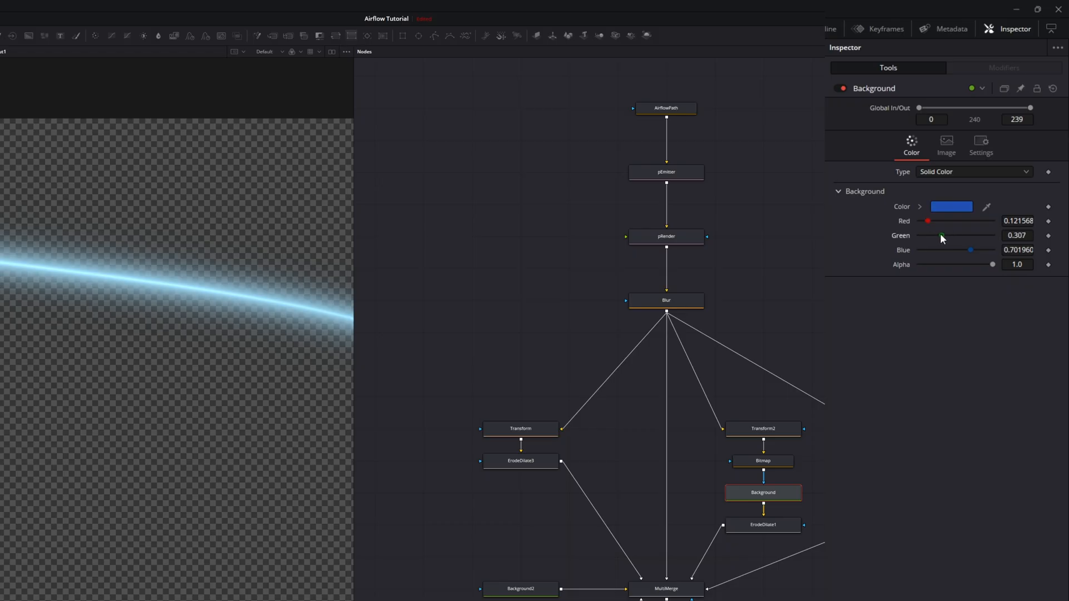
pyautogui.moveTo(941, 235); pyautogui.dragTo(919, 235)
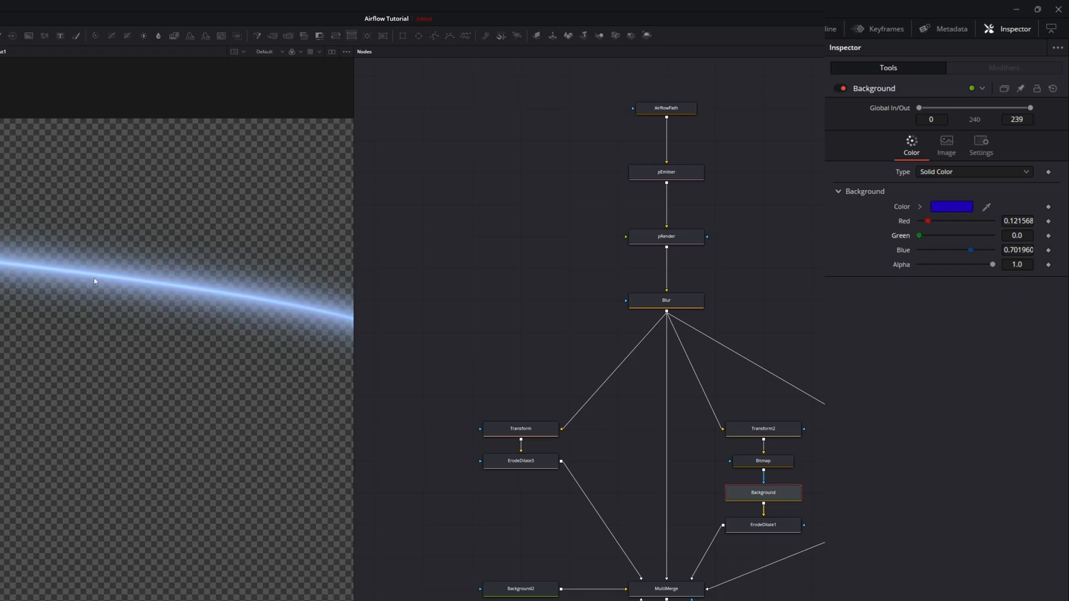
pyautogui.moveTo(944, 237)
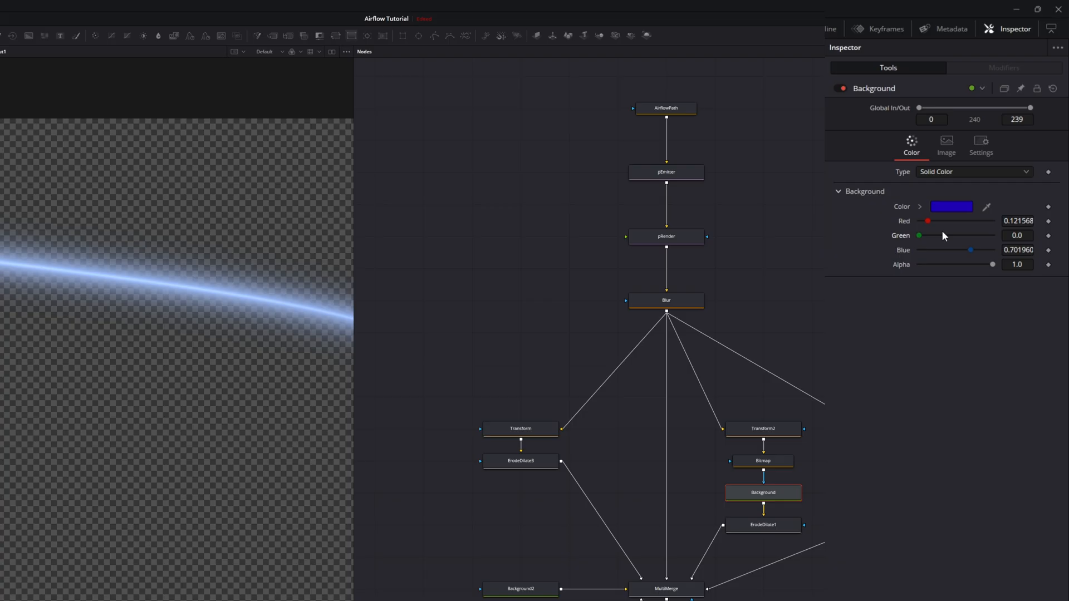
pyautogui.moveTo(928, 220); pyautogui.dragTo(992, 221)
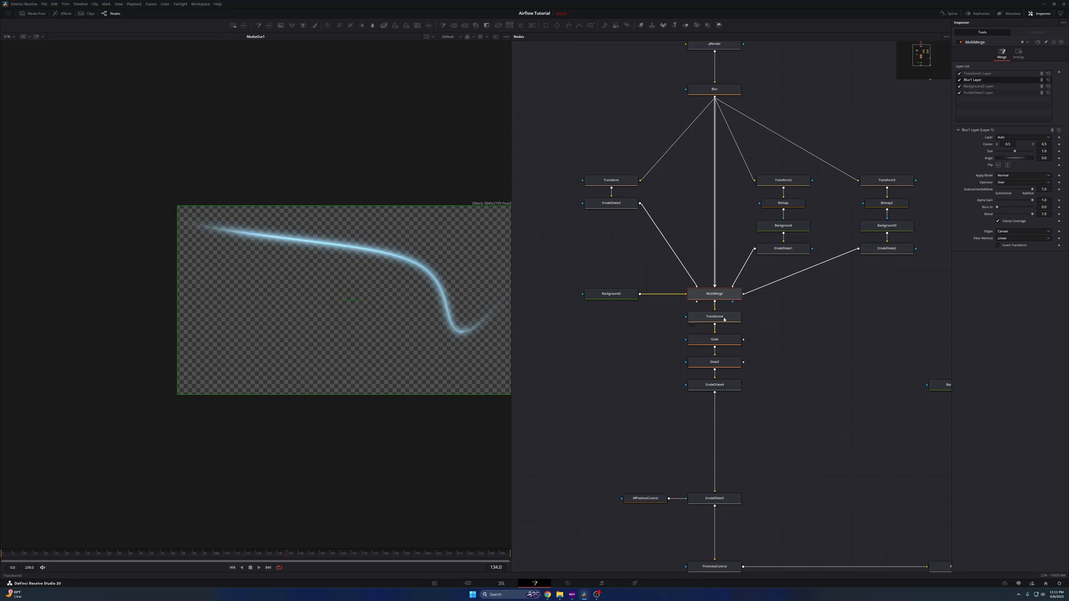
# Select ErodeDilate4 below the two Glow nodes, its Amount at -0.00507.
pyautogui.click(714, 316)
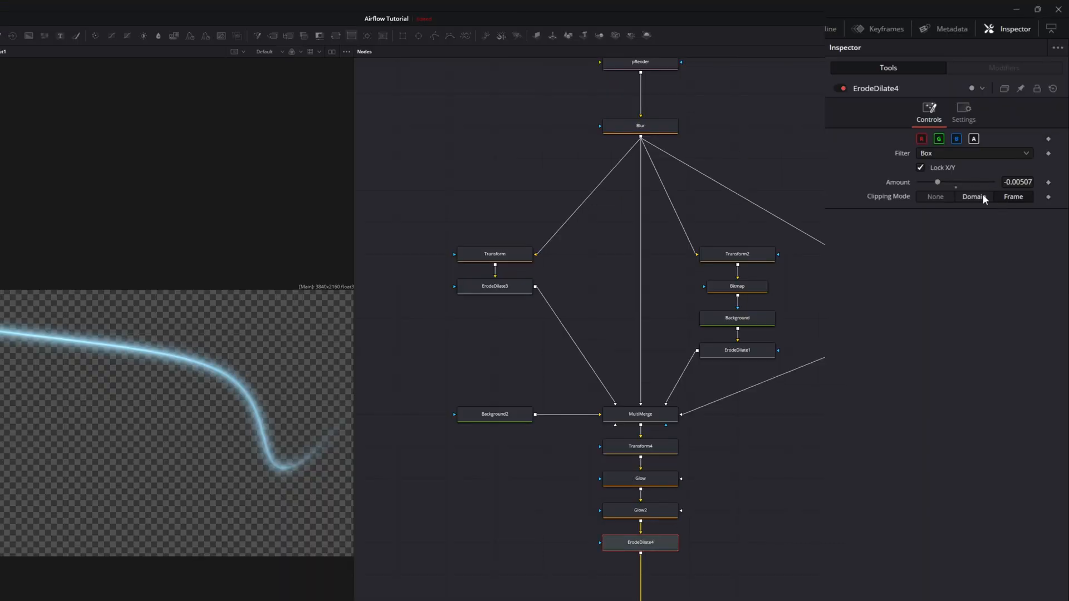
# Reduce ErodeDilate4's Amount from -0.00507 to about -0.0014 for a thicker streak.
pyautogui.click(1014, 196)
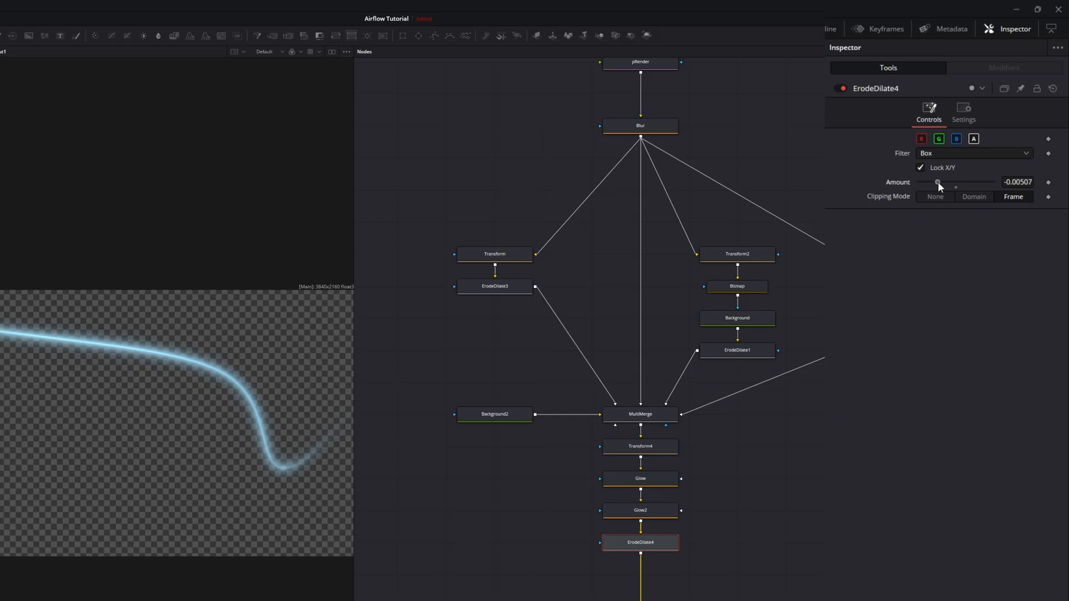
pyautogui.moveTo(938, 183); pyautogui.dragTo(952, 183)
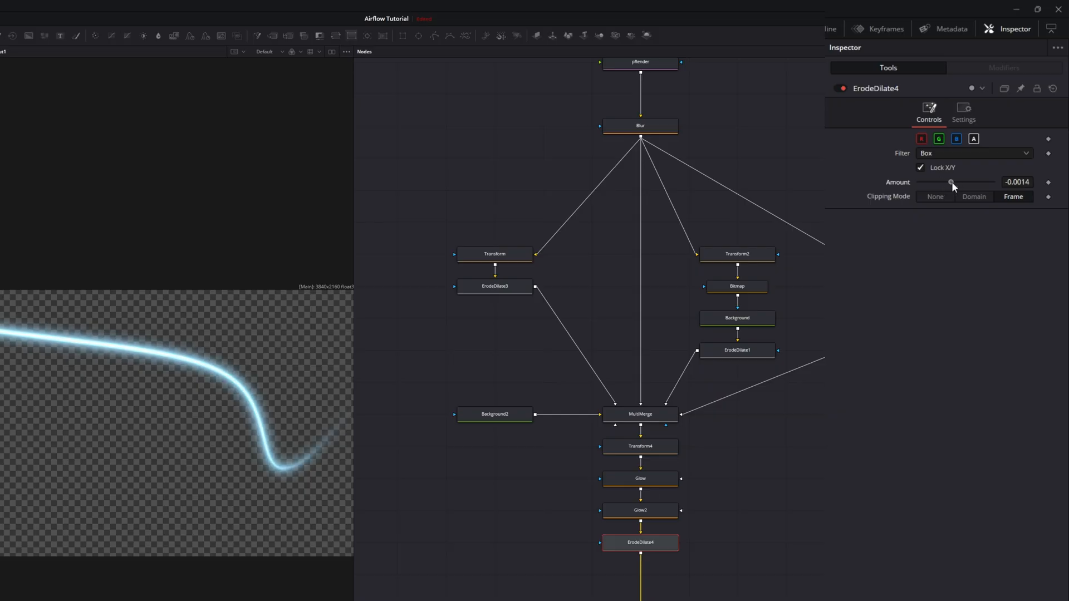
pyautogui.moveTo(951, 181); pyautogui.dragTo(937, 182)
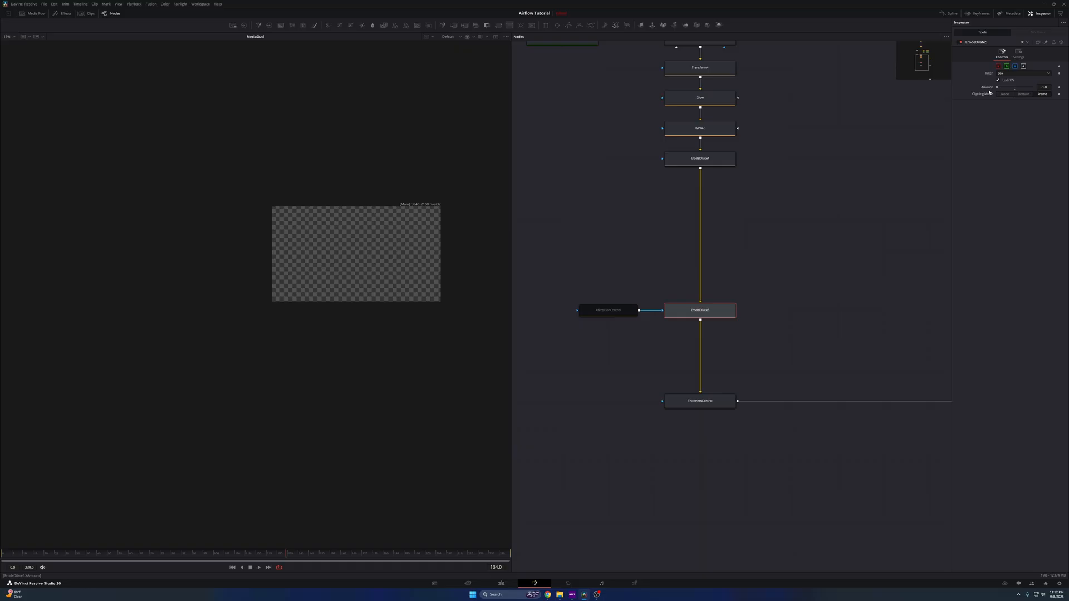
pyautogui.moveTo(888, 105)
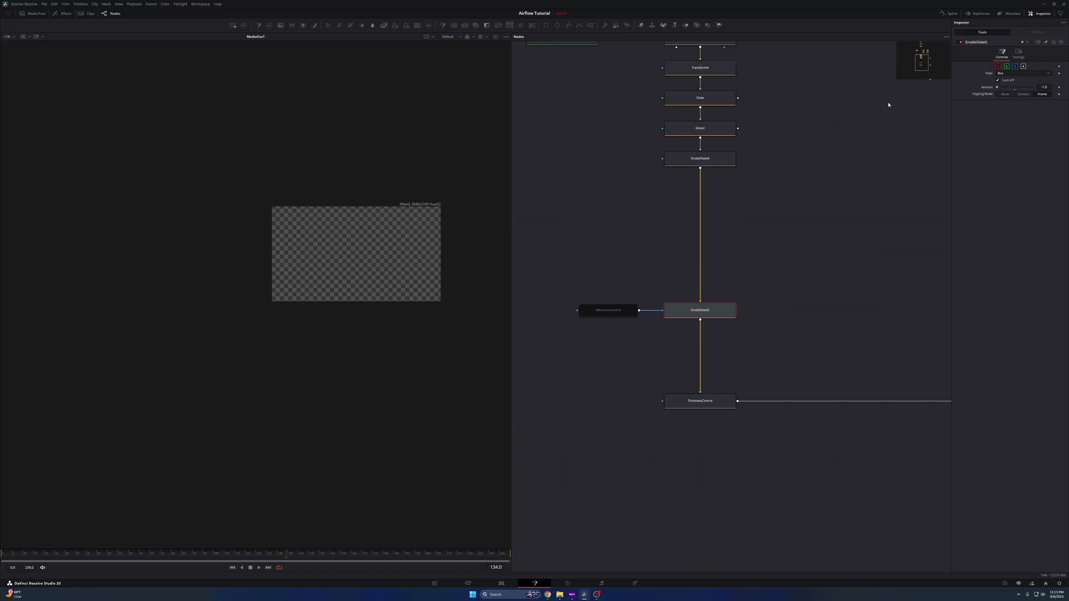
# Load the AirflowPositionControl node below the lower ErodeDilate into the viewer and Inspector.
pyautogui.click(608, 310)
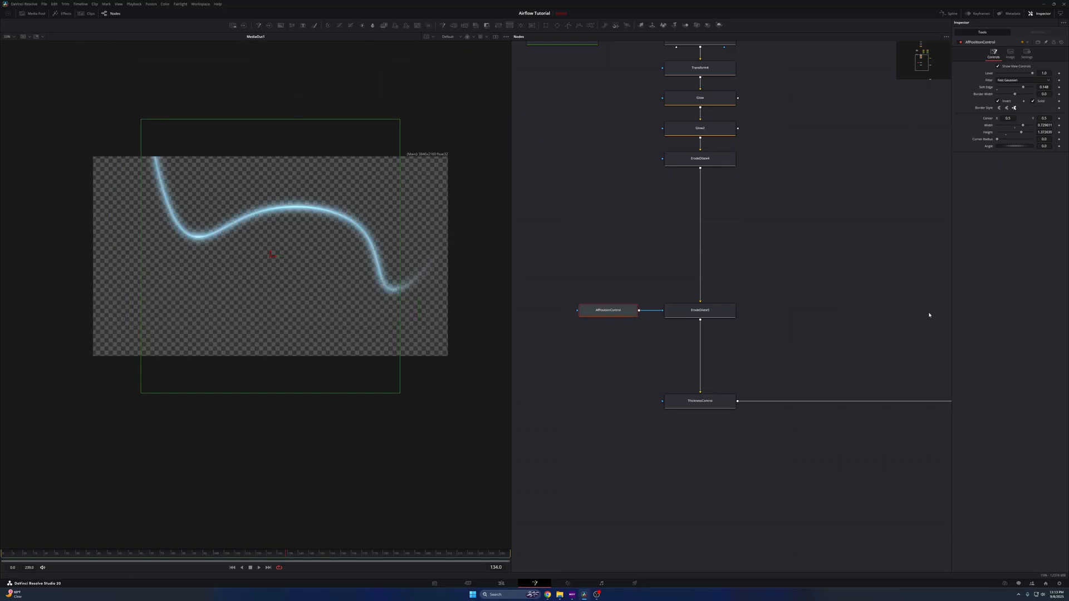
pyautogui.moveTo(334, 205)
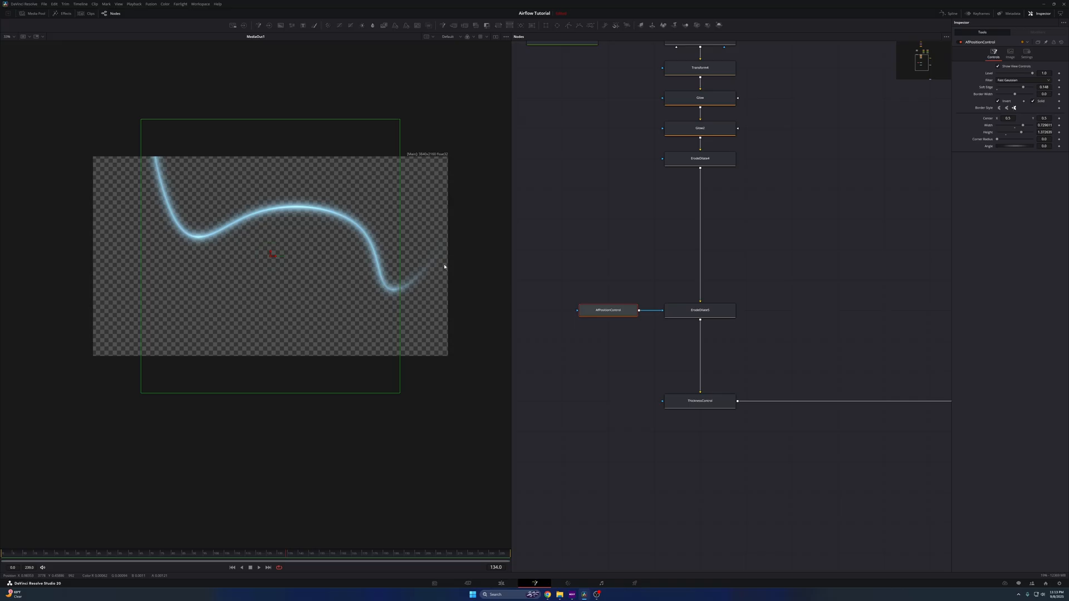
pyautogui.moveTo(441, 263)
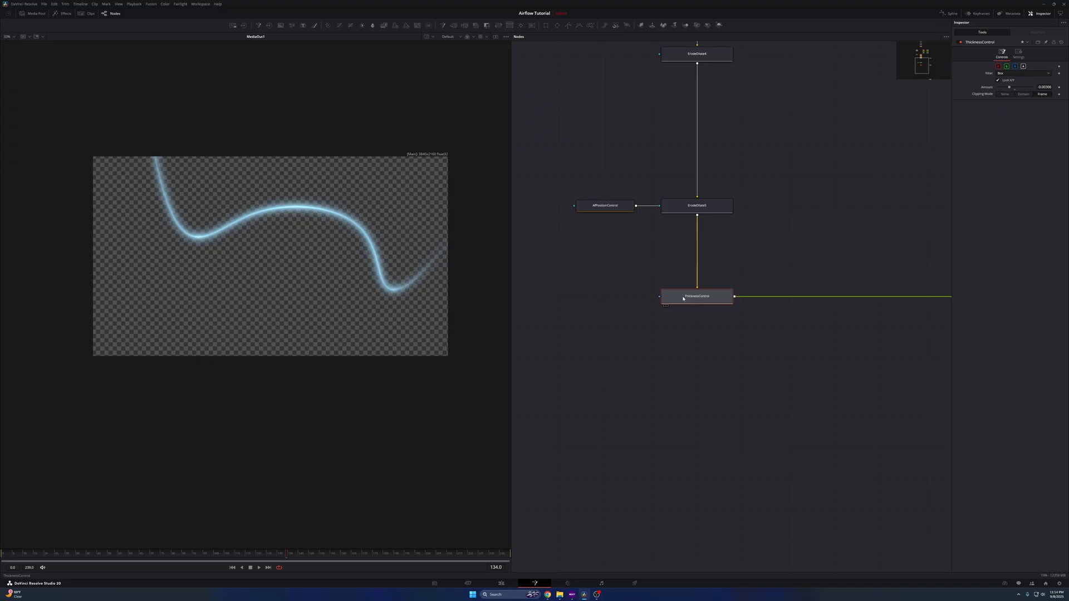
# Return to the Edit page showing the Demonstration Timeline with the ERI Airflow clip.
pyautogui.moveTo(1009, 87); pyautogui.dragTo(1023, 87)
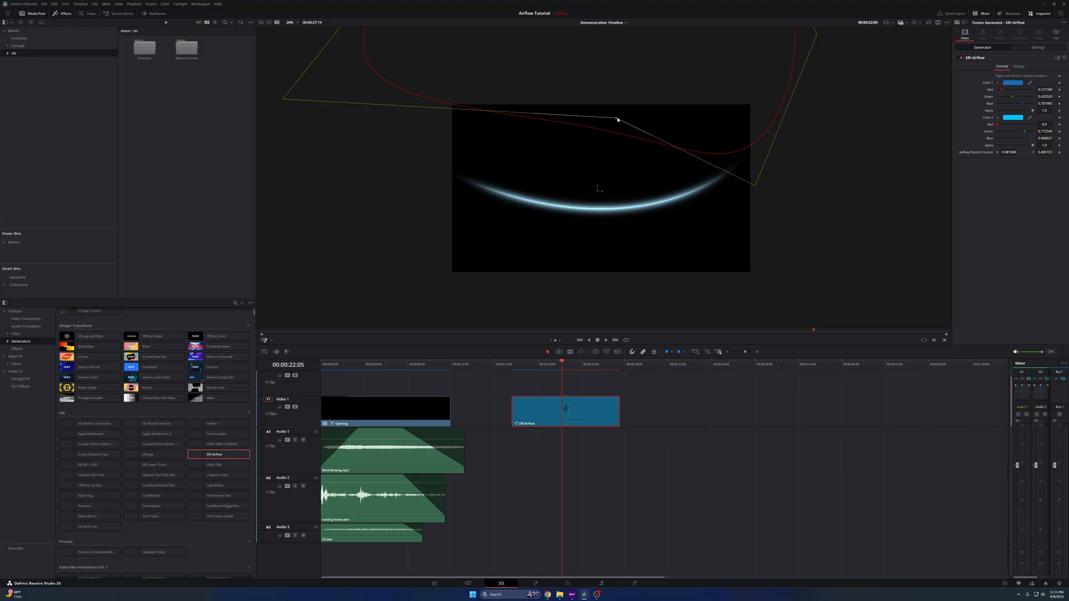
# Move the Airflow clip to Video 2 so the backyard footage sits on Video 1 below it.
pyautogui.moveTo(617, 119); pyautogui.dragTo(306, 141)
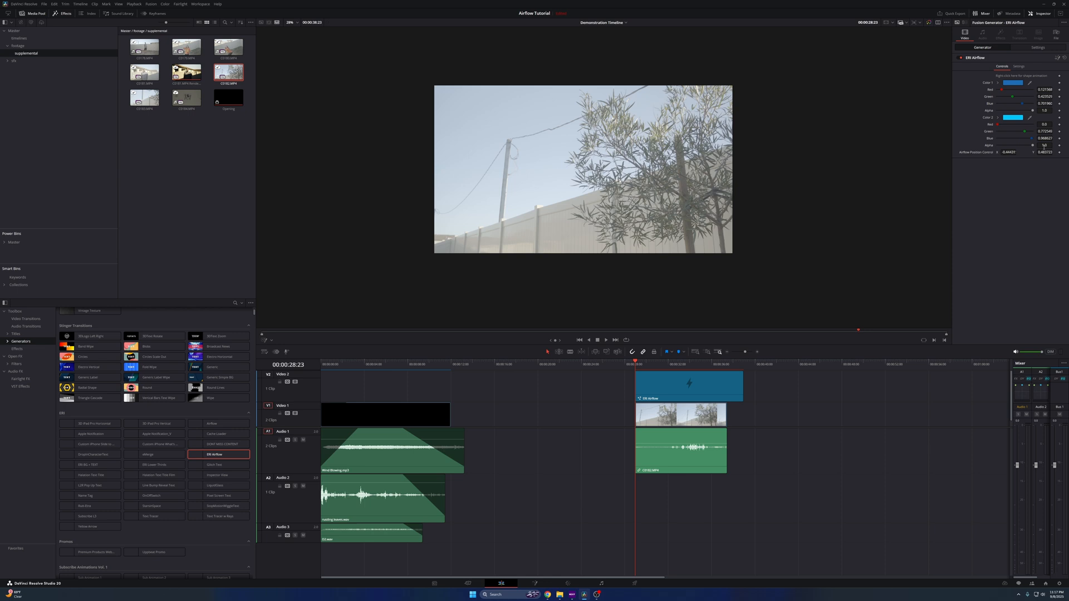
# Scrub the timeline to watch the blue airflow streak over the fence footage.
pyautogui.click(718, 364)
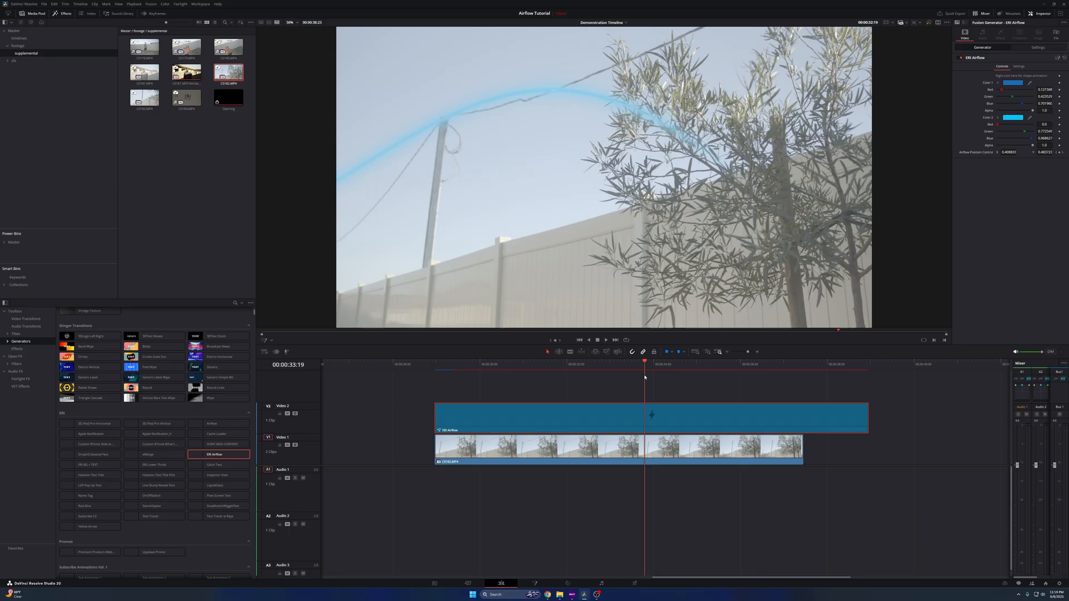
pyautogui.click(732, 377)
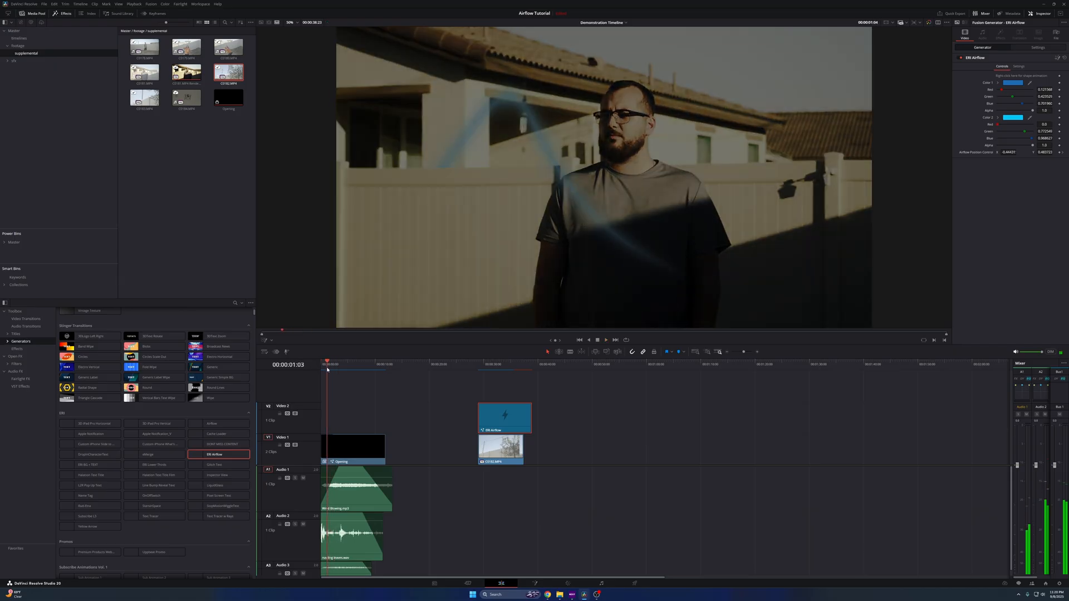
# Select the Opening clip on Video 1 and bring up its context menu.
pyautogui.click(606, 340)
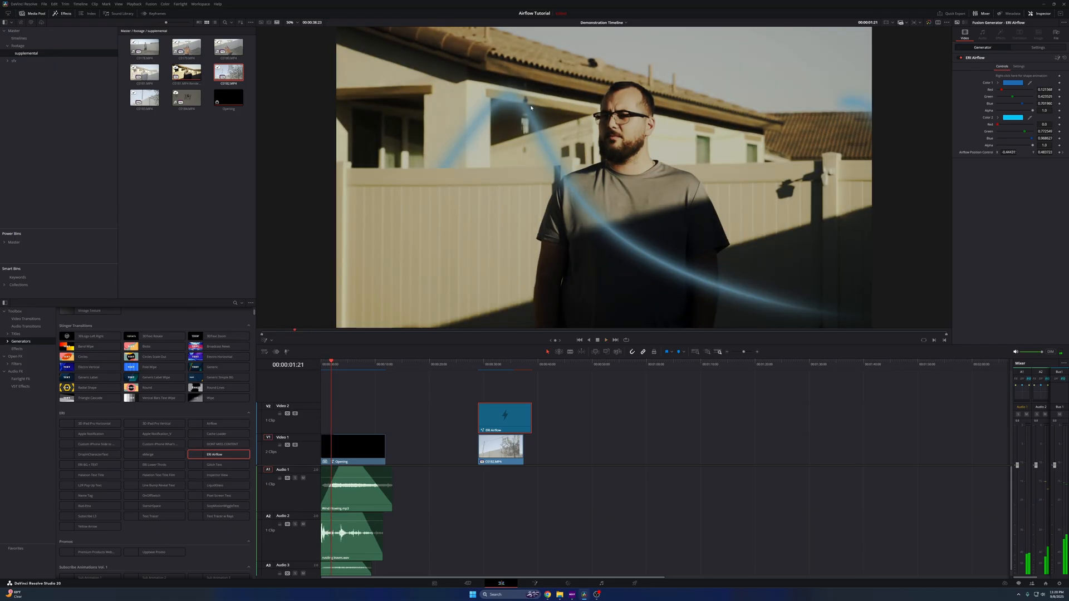
pyautogui.click(355, 452)
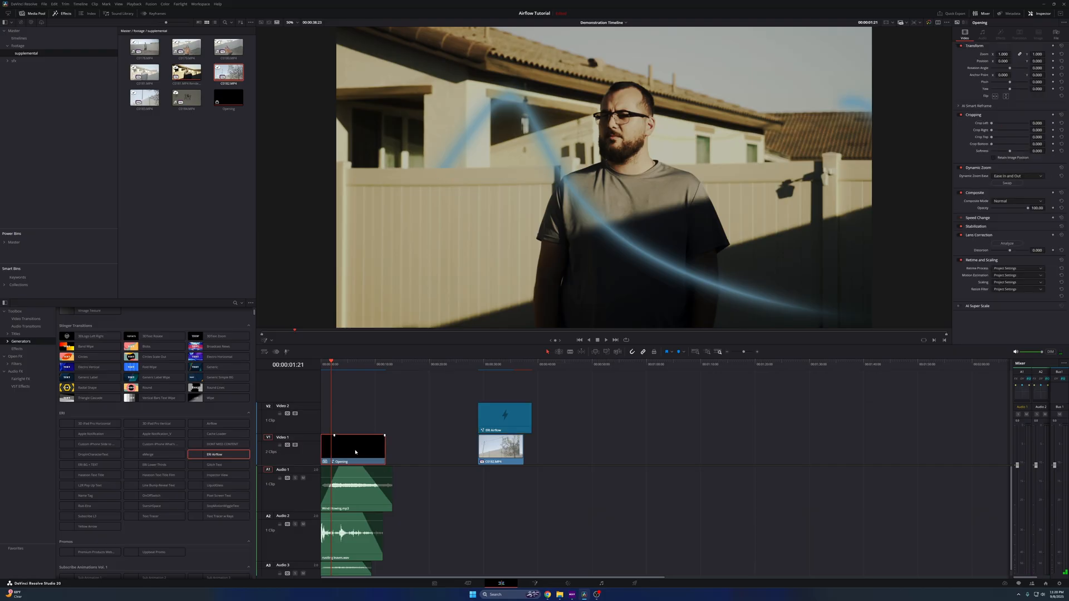
pyautogui.rightClick(356, 451)
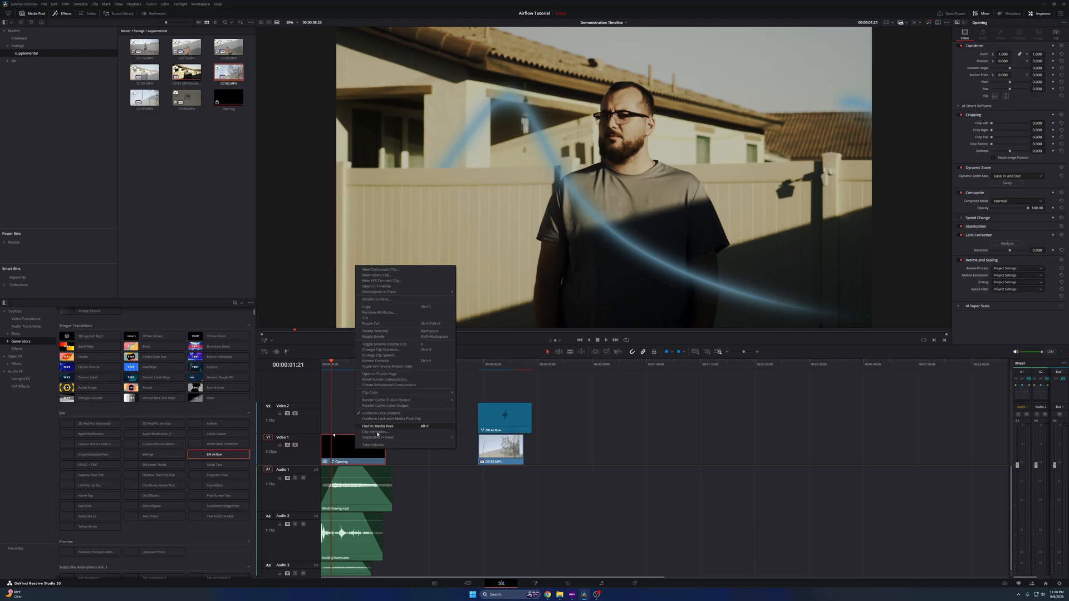